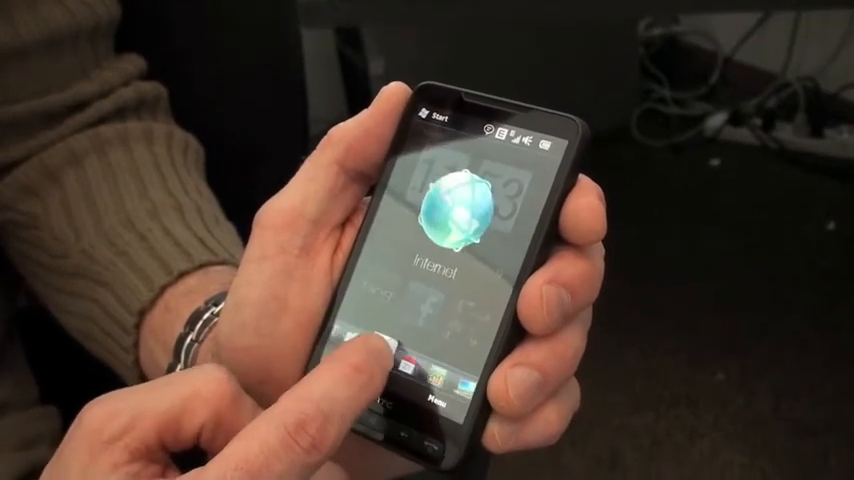
Step: Tap the Music tab to leave Internet and show the loaded track's player
left_click(370, 350)
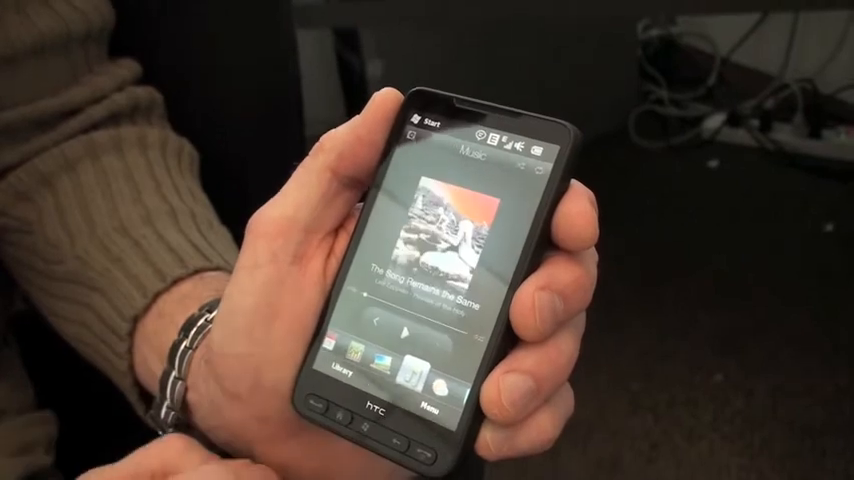